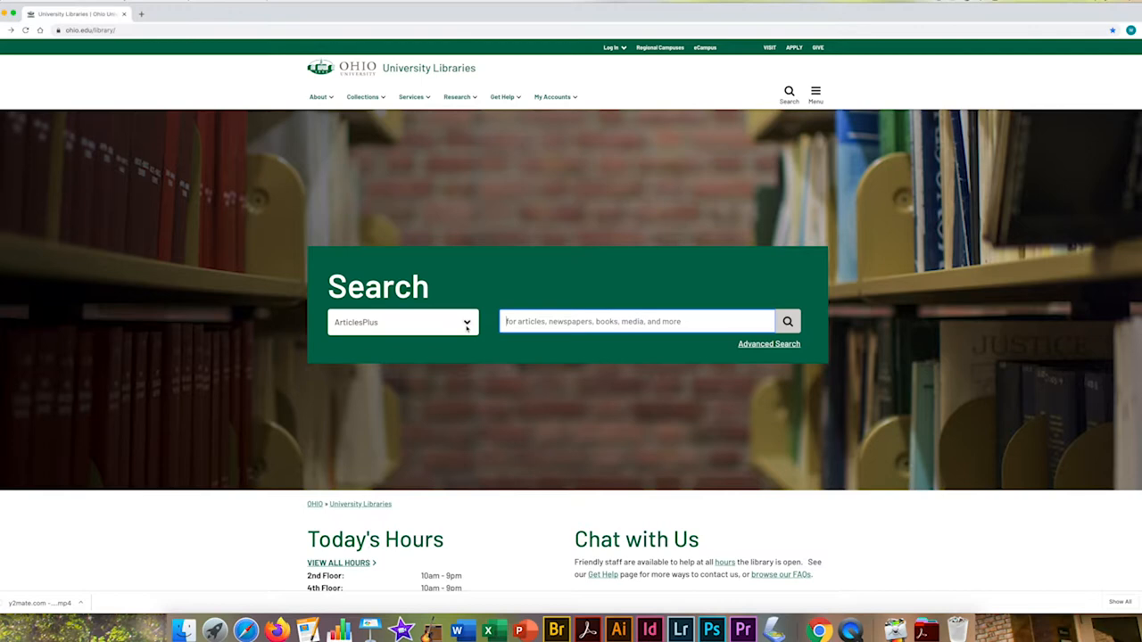
Step: Set the search to ALICE Catalog by Video Title with the query 'Raising Arizona'
click(401, 321)
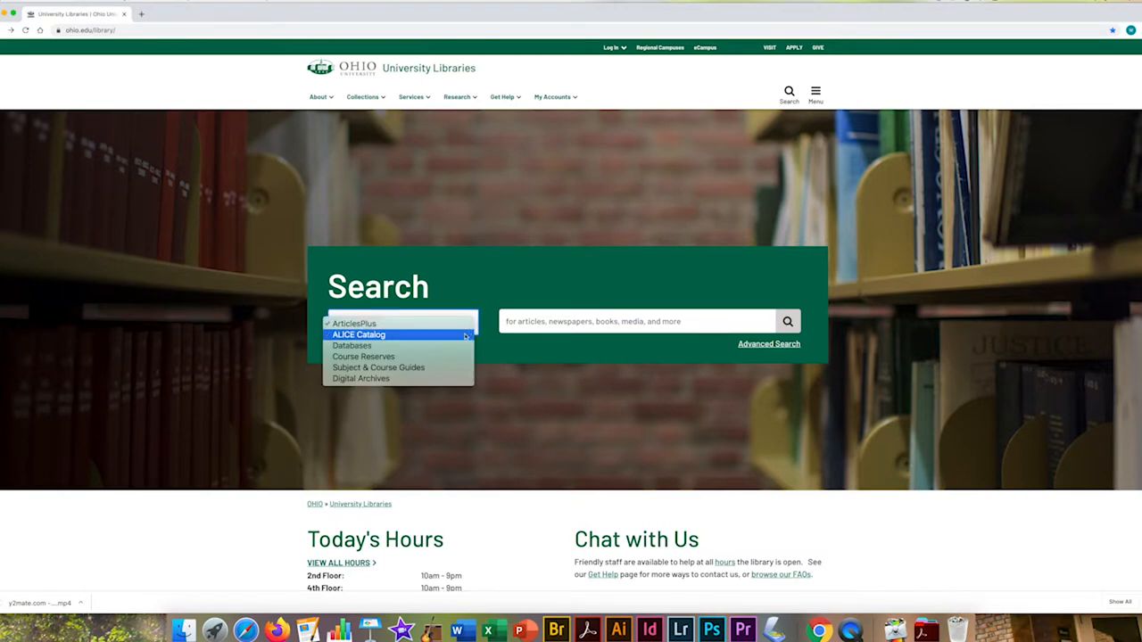
click(358, 333)
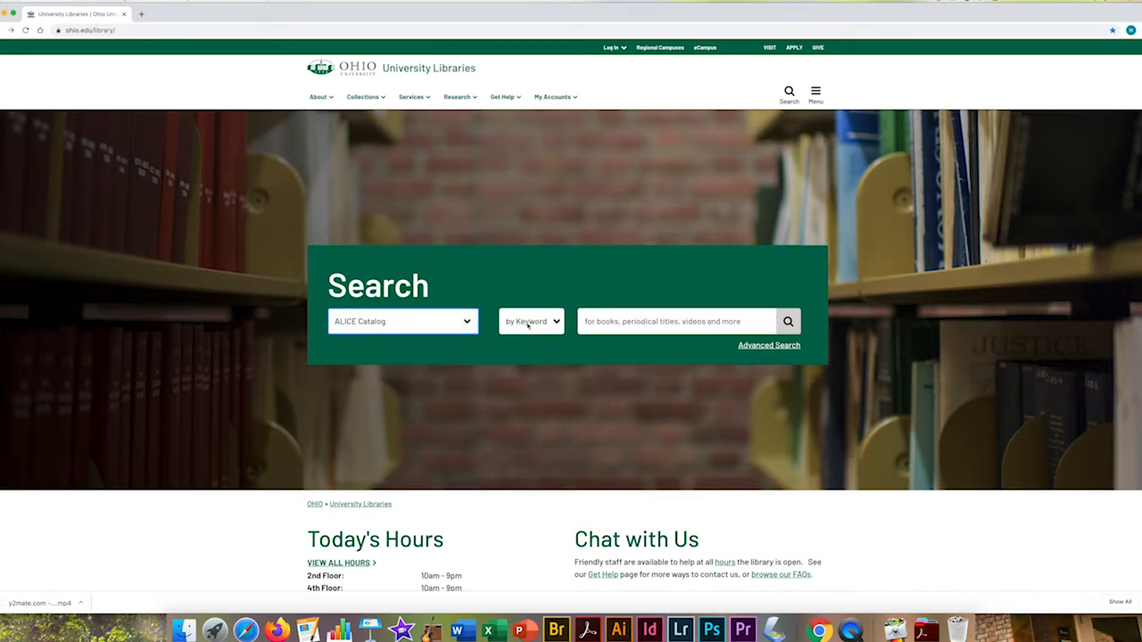
click(532, 322)
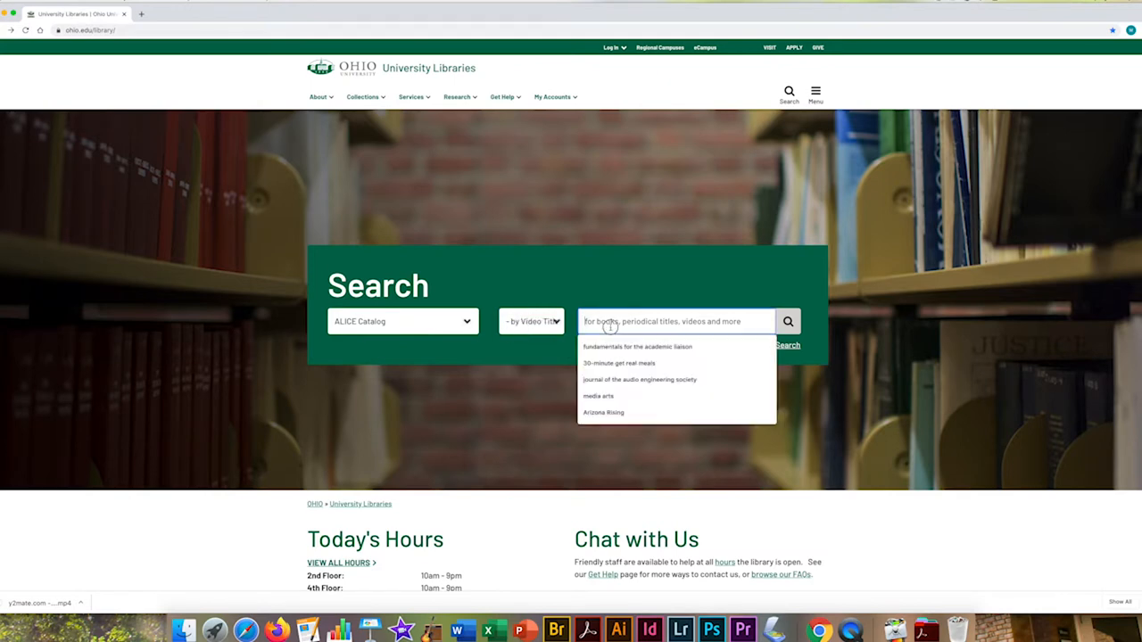
text(Raising Arizo)
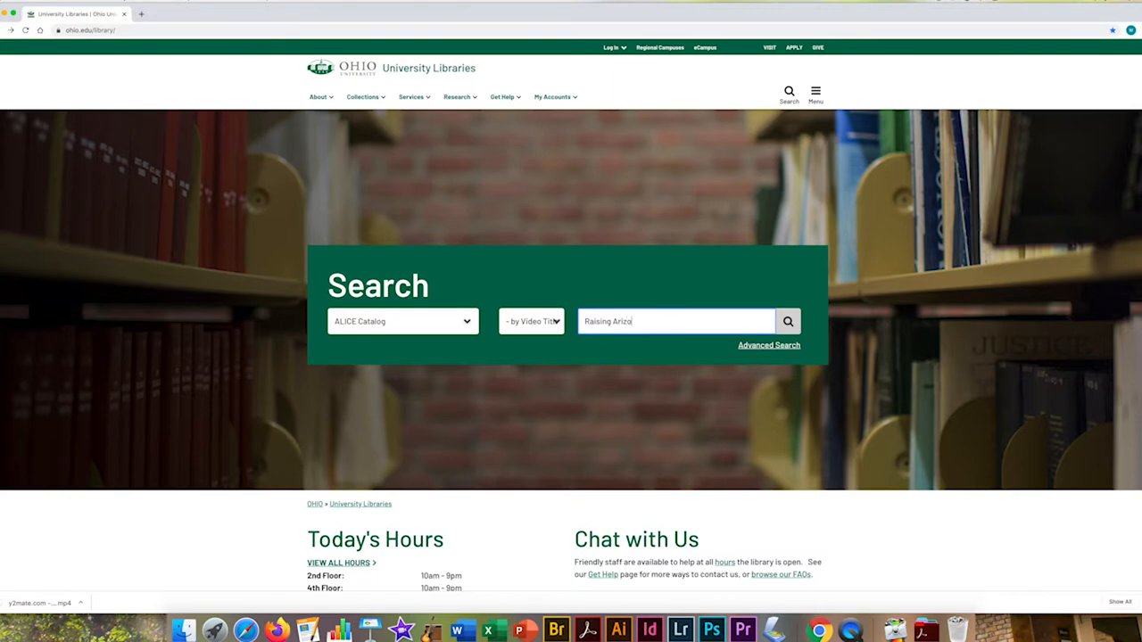
text(na)
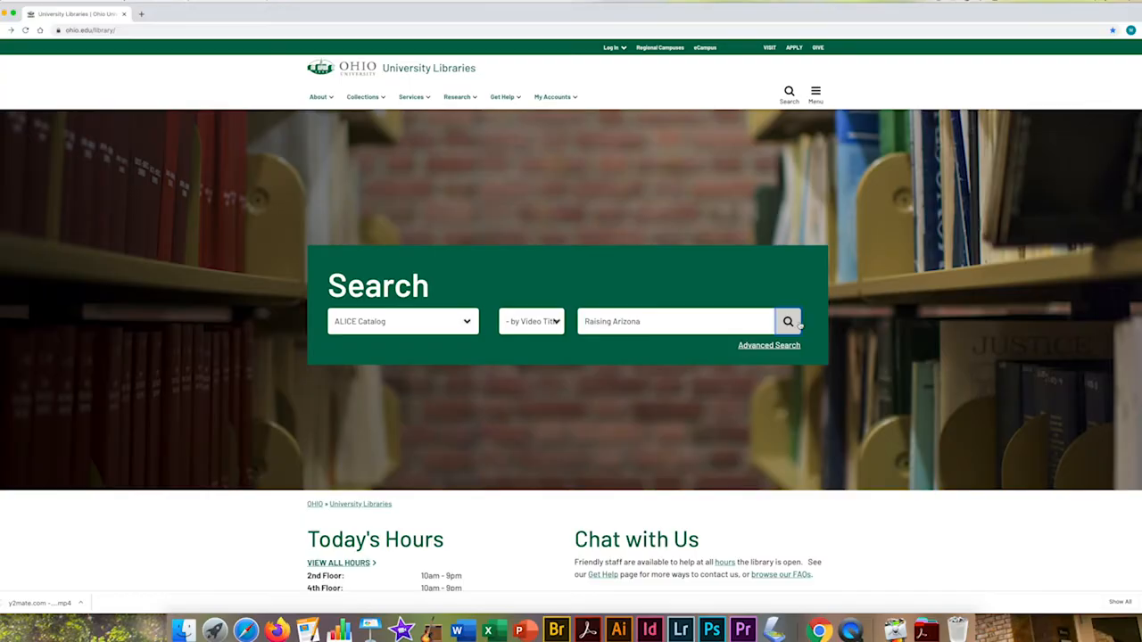
Step: Run the title search and expand the Raising Arizona result to reach the 1999 DVD record
click(789, 321)
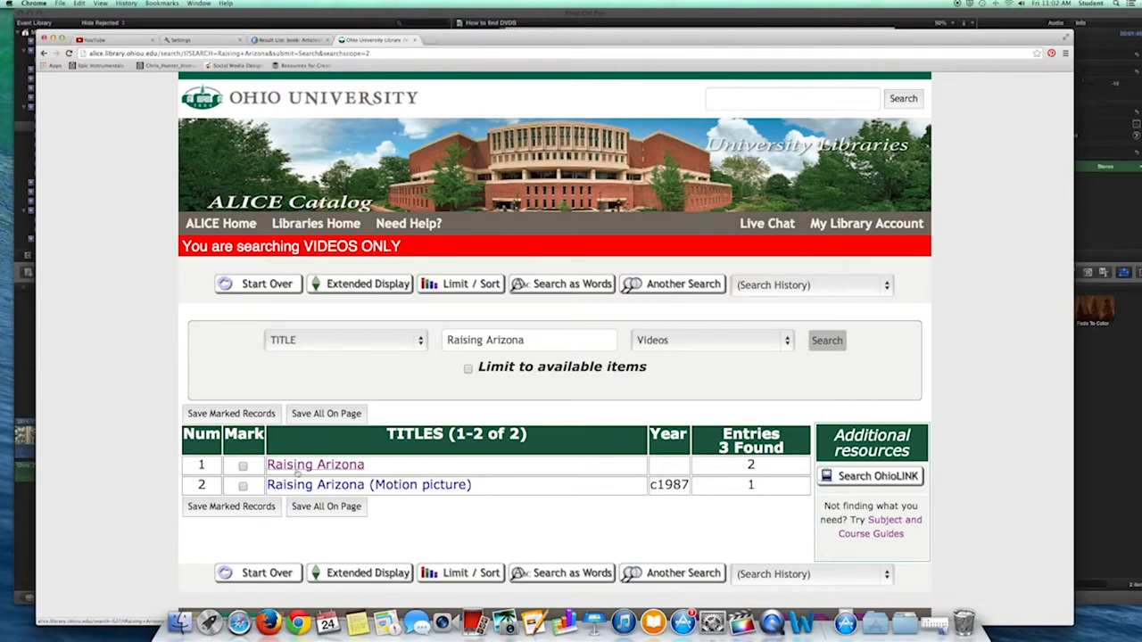
click(314, 464)
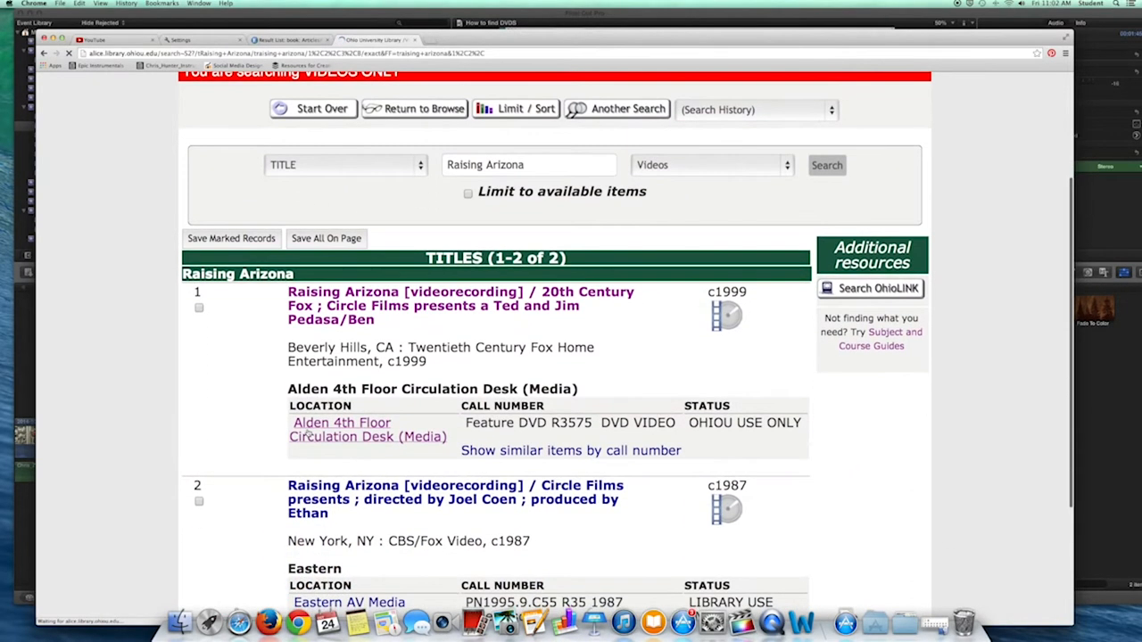
scroll(down, 3)
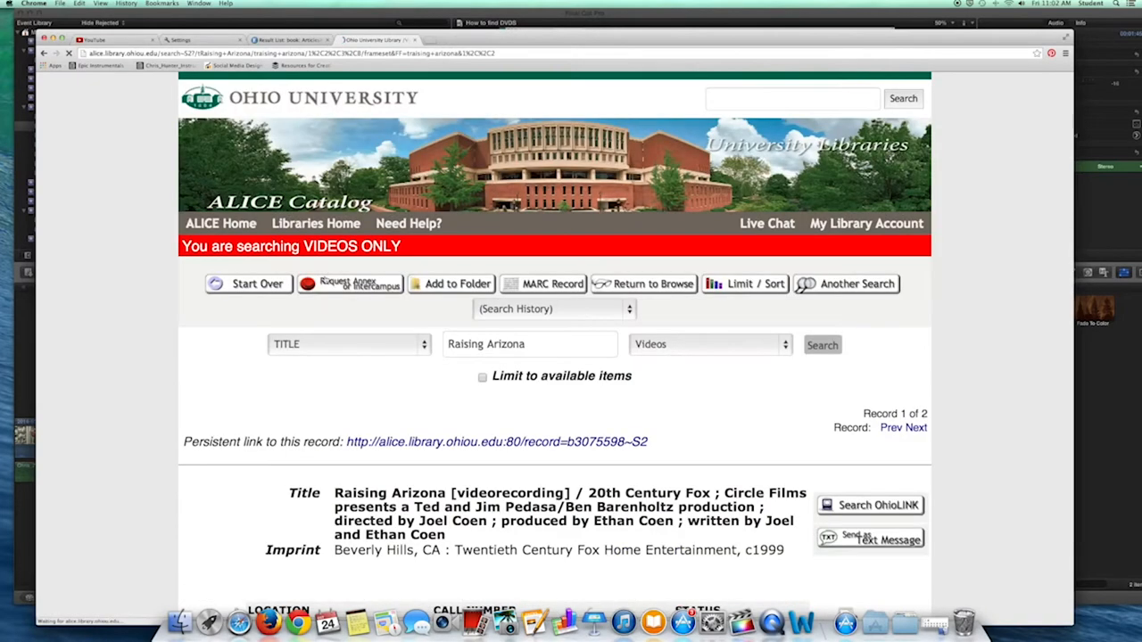
scroll(down, 3)
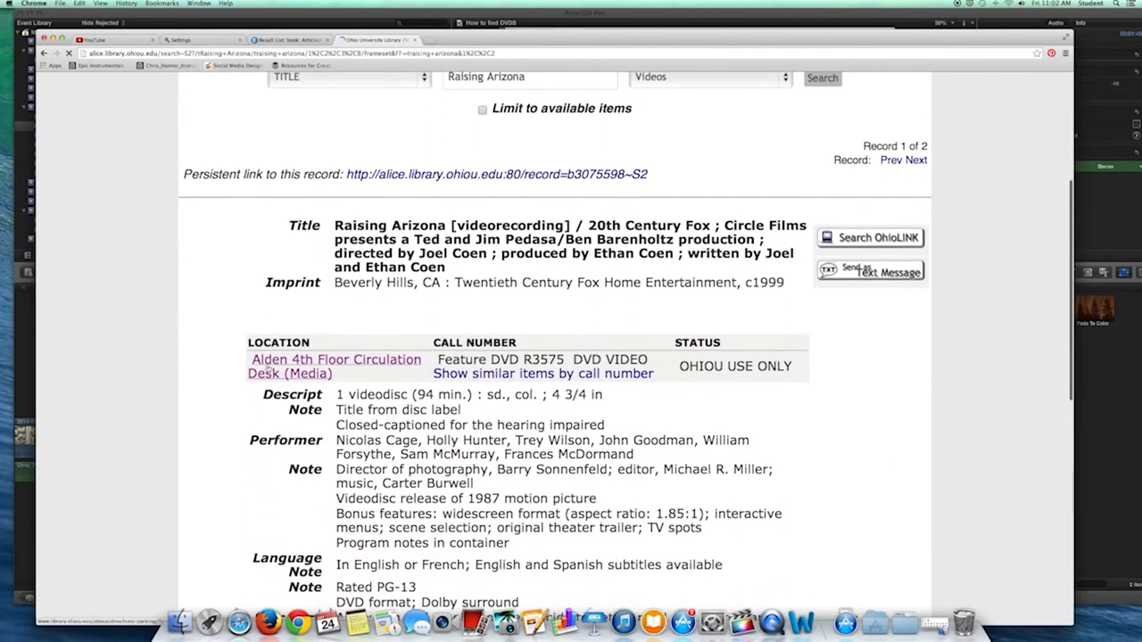
scroll(down, 3)
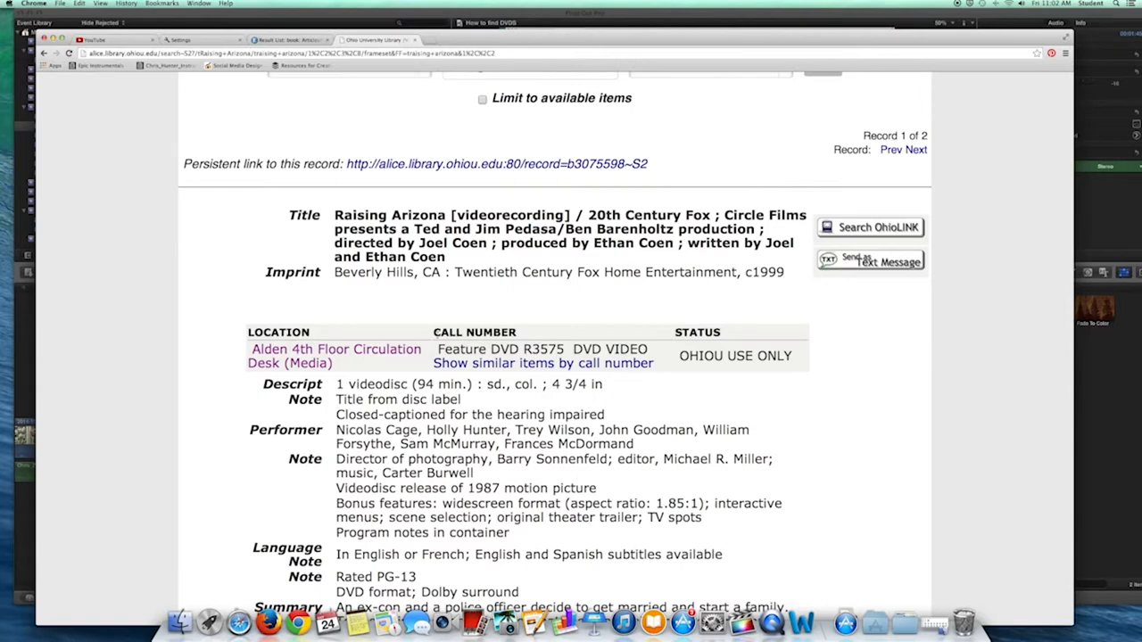
scroll(down, 3)
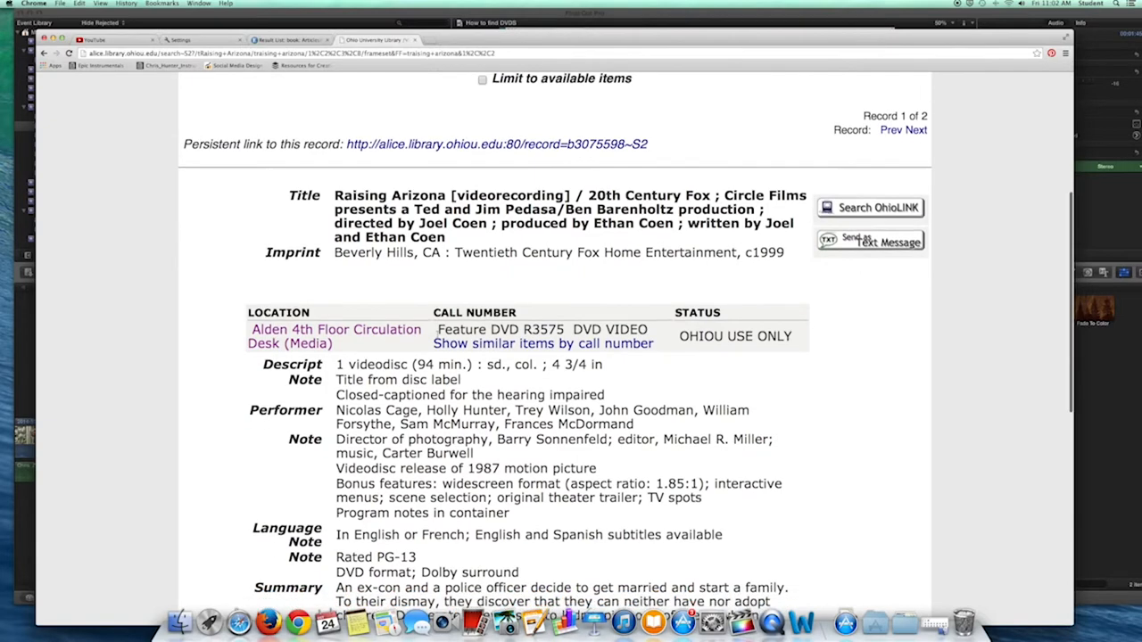
scroll(down, 3)
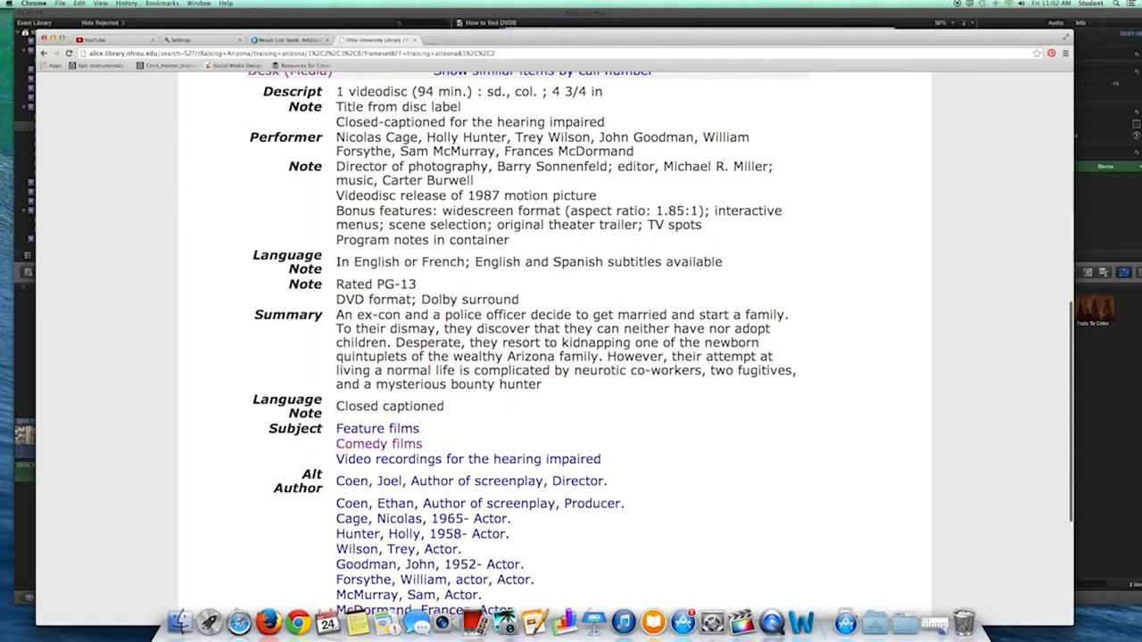
scroll(down, 3)
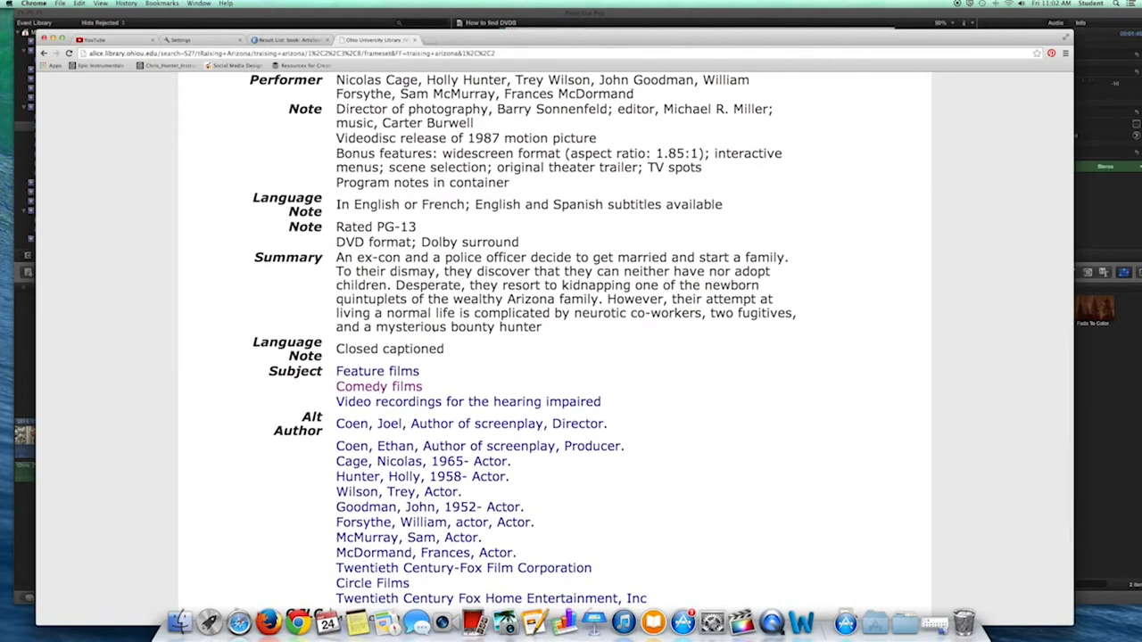
scroll(down, 3)
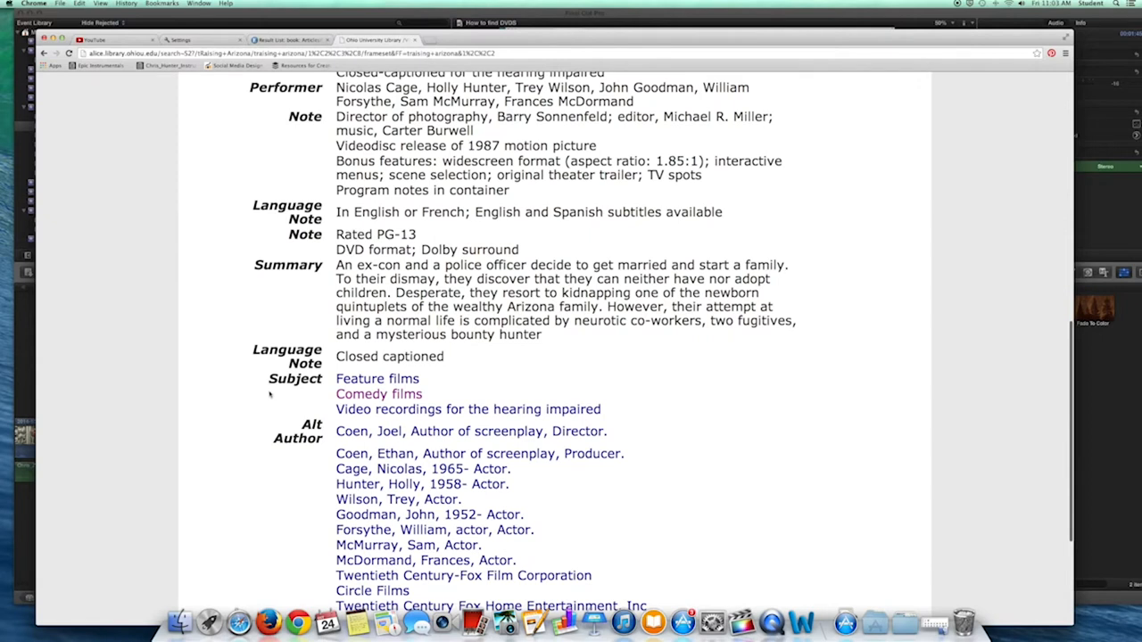
mouse_move(377, 378)
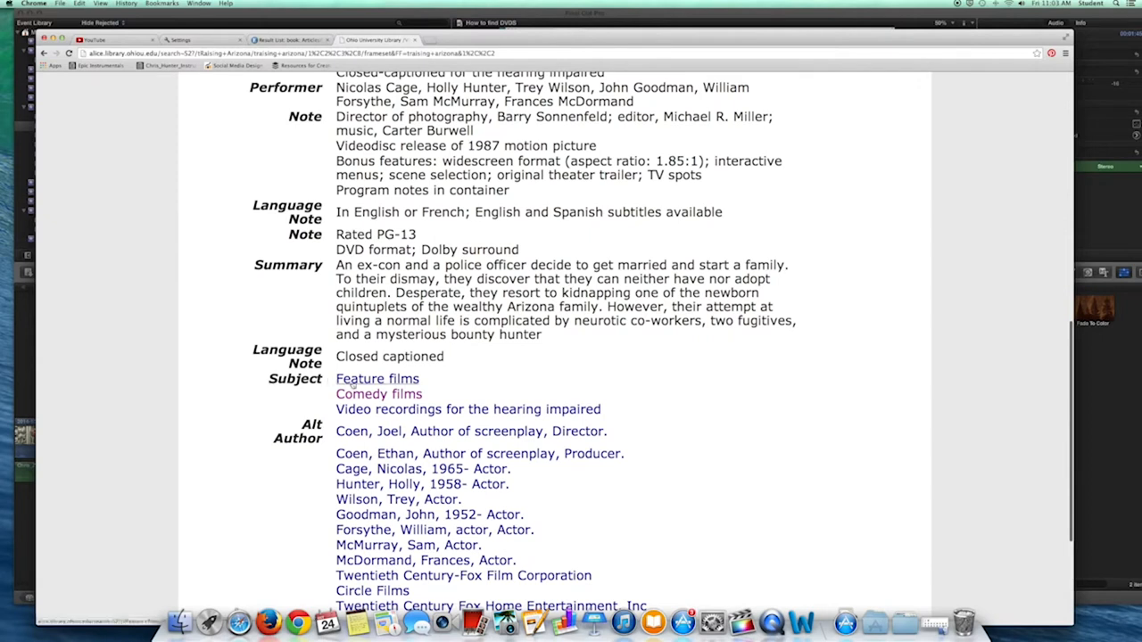
click(378, 394)
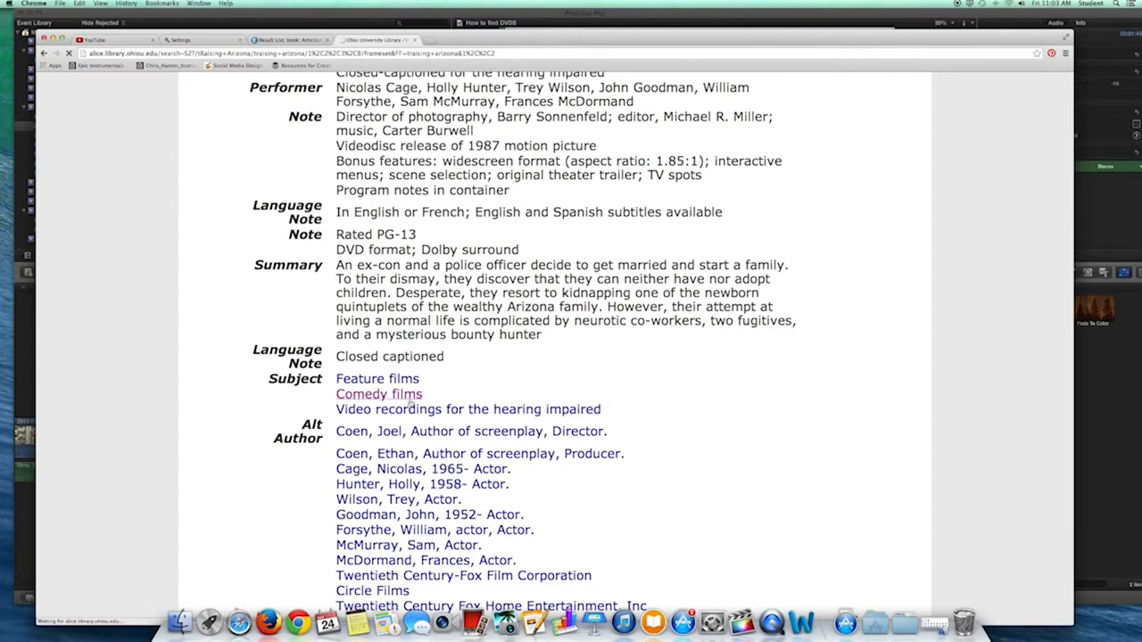
Step: Follow the Comedy films subject link and browse its 1,120 video results
click(378, 395)
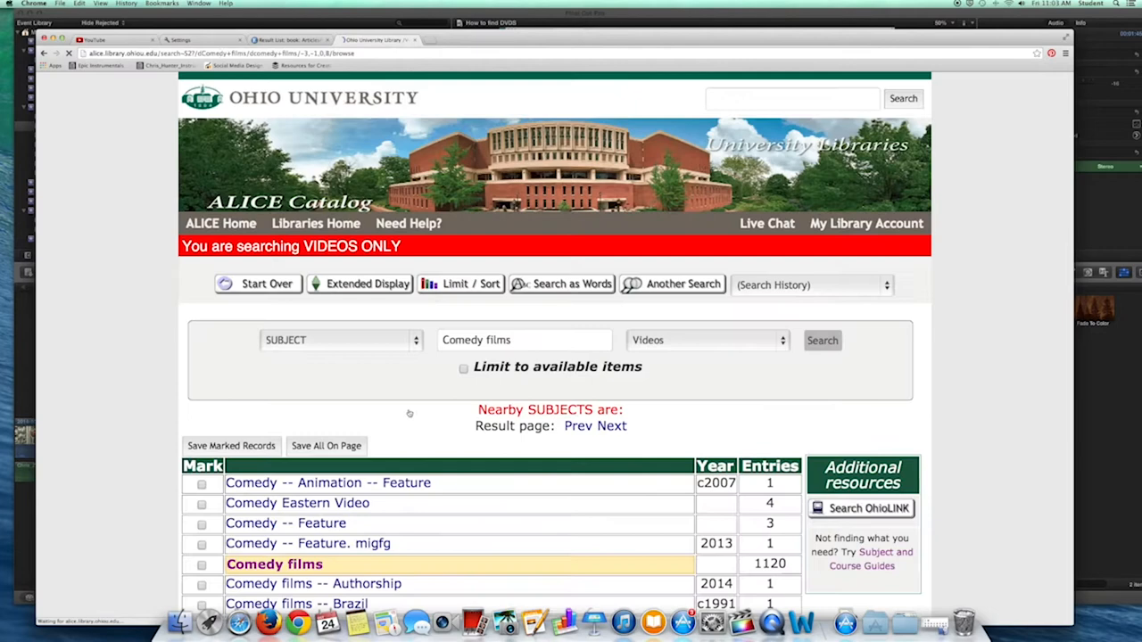
scroll(down, 3)
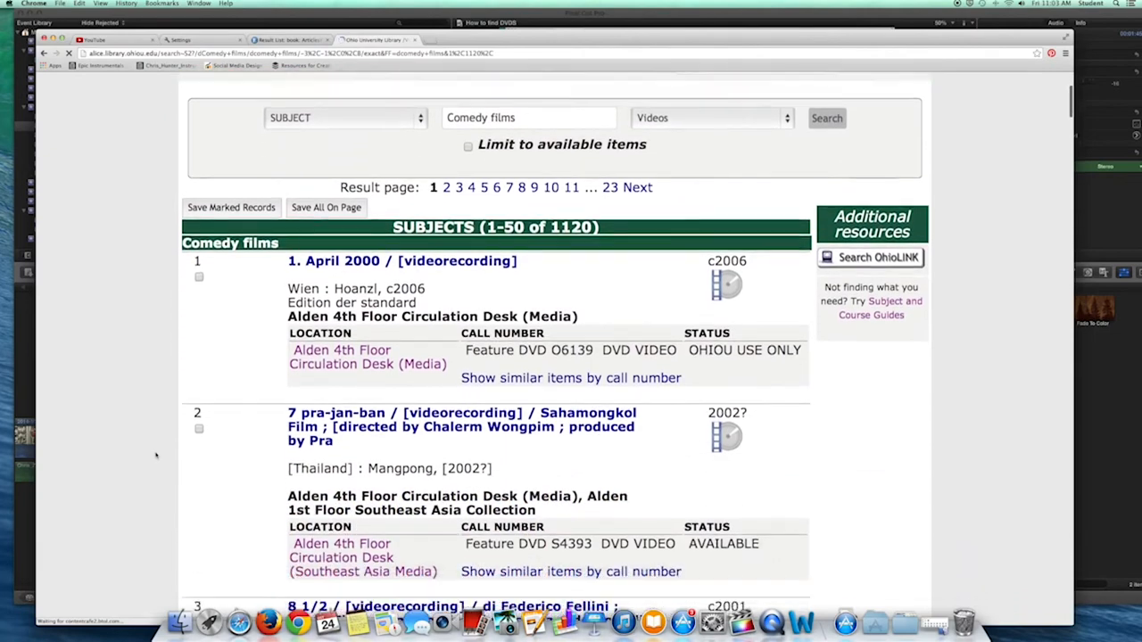
scroll(down, 3)
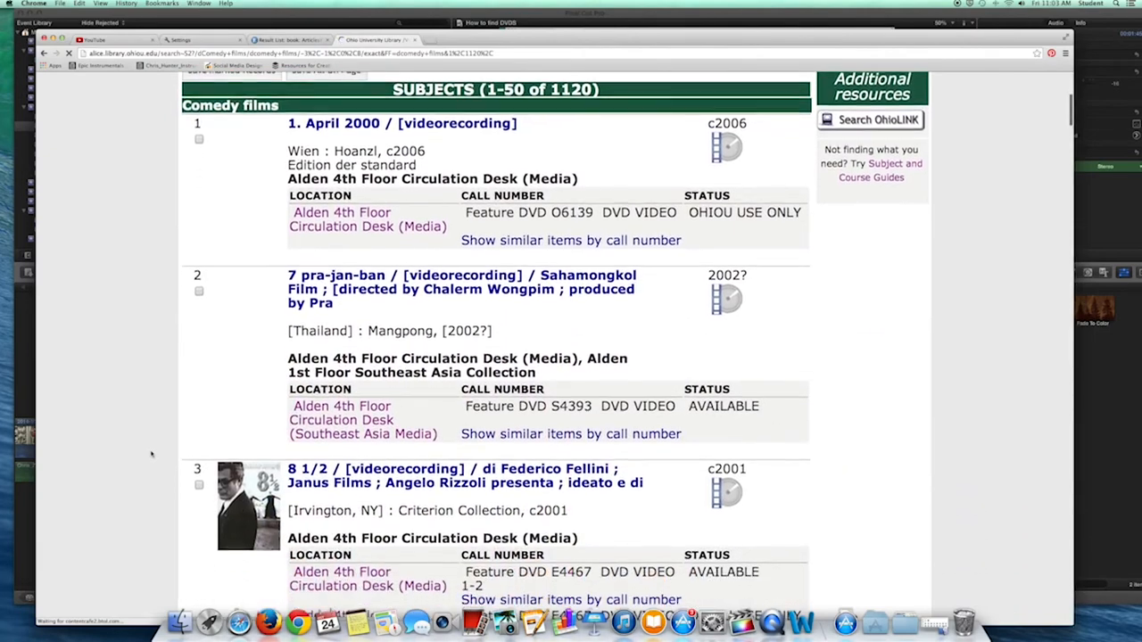
scroll(down, 3)
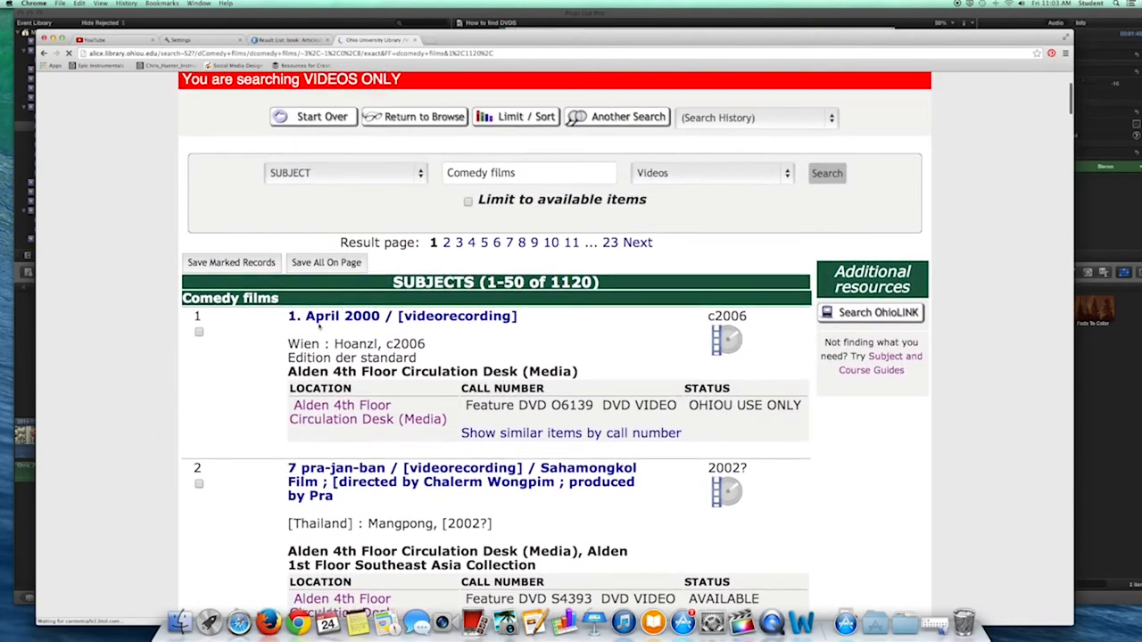
click(343, 171)
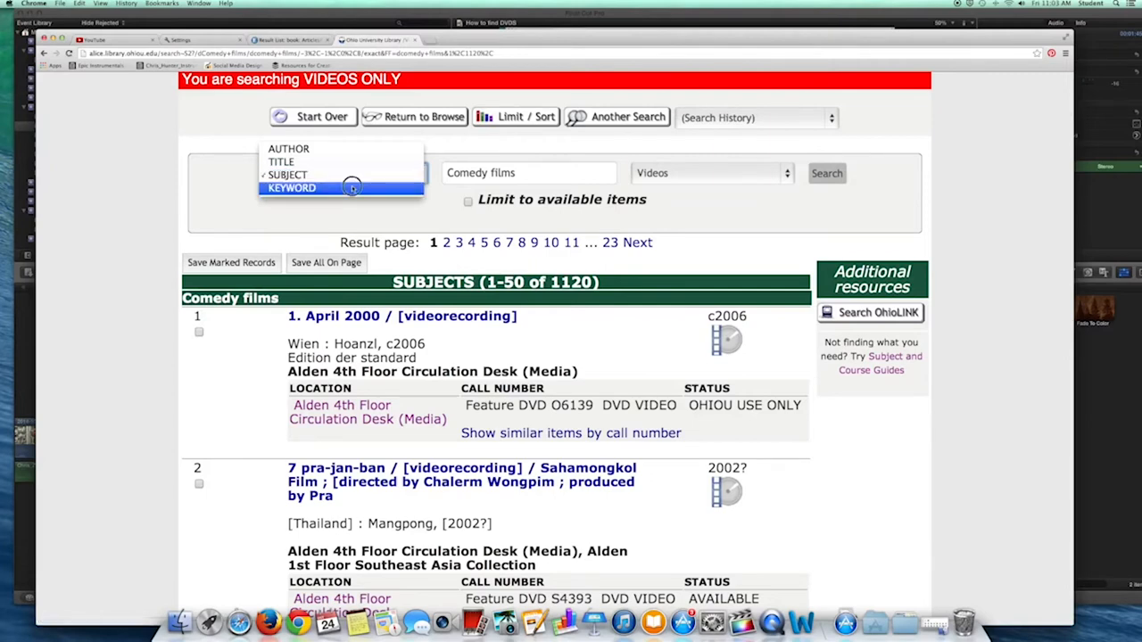
Step: Switch the search type to KEYWORD and enter 'Joel and Ethan Coen' as the query
click(293, 188)
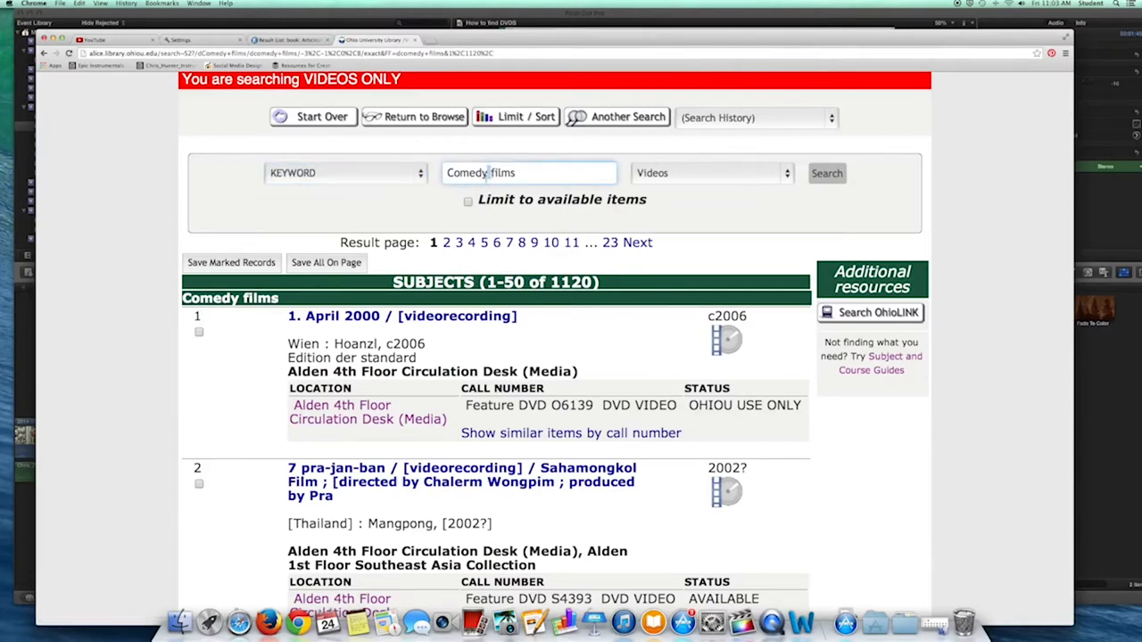
text(J)
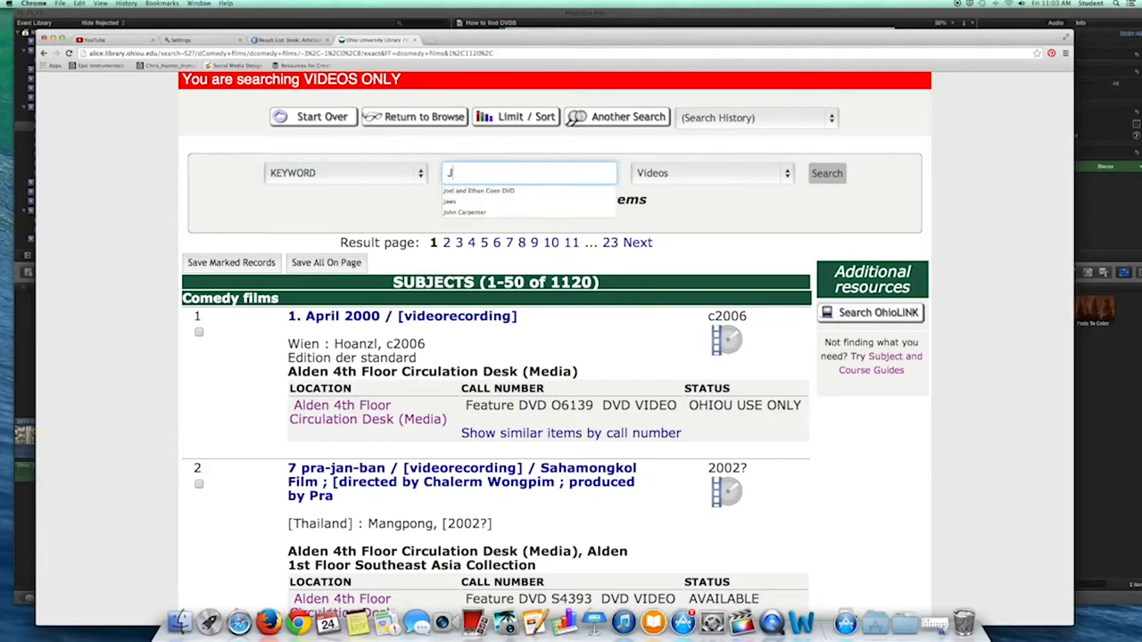
text(oea)
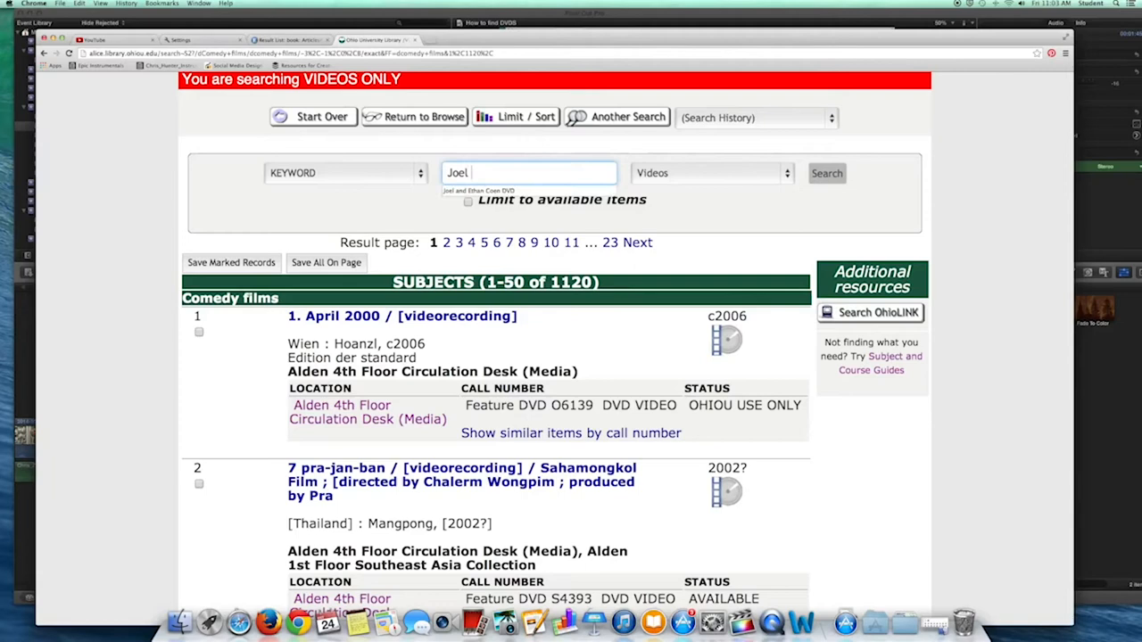
text(and E)
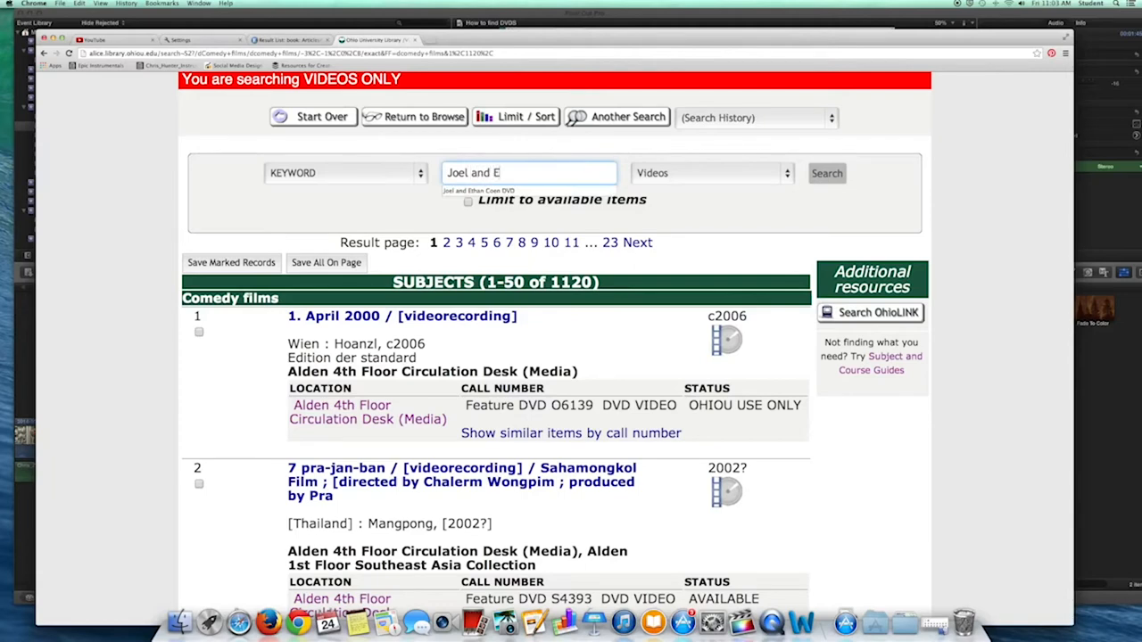
text(than Co)
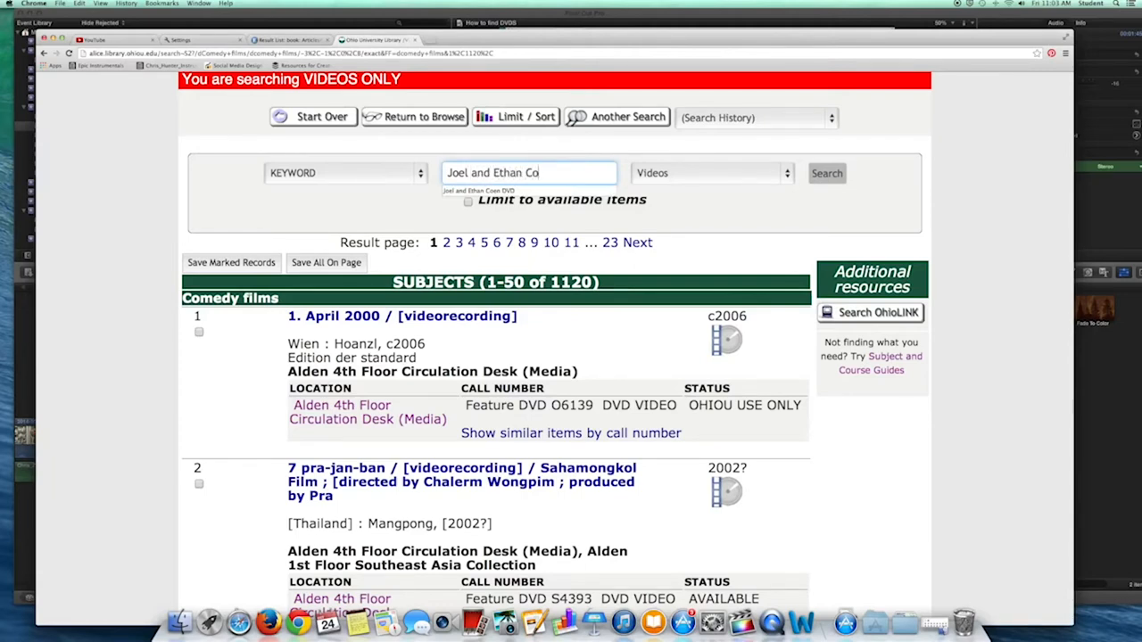